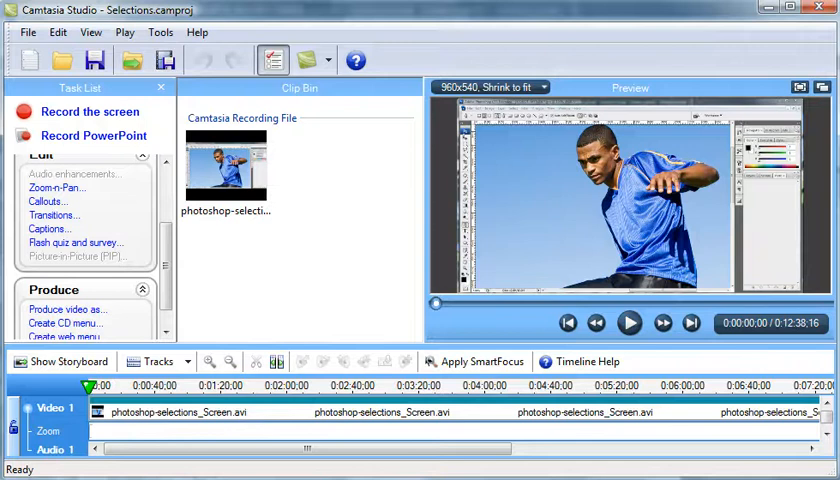
mouse_move(67, 309)
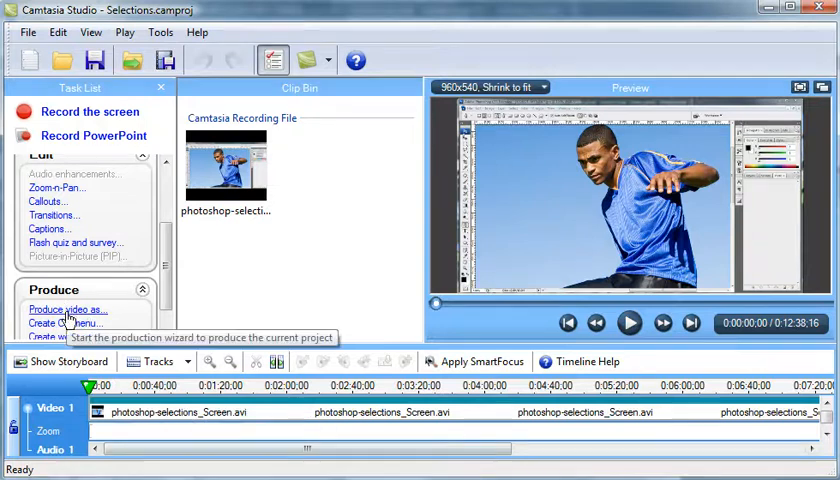
Start producing the Camtasia project and browse the Articulate 720x540 and 980x560 presets.
click(67, 309)
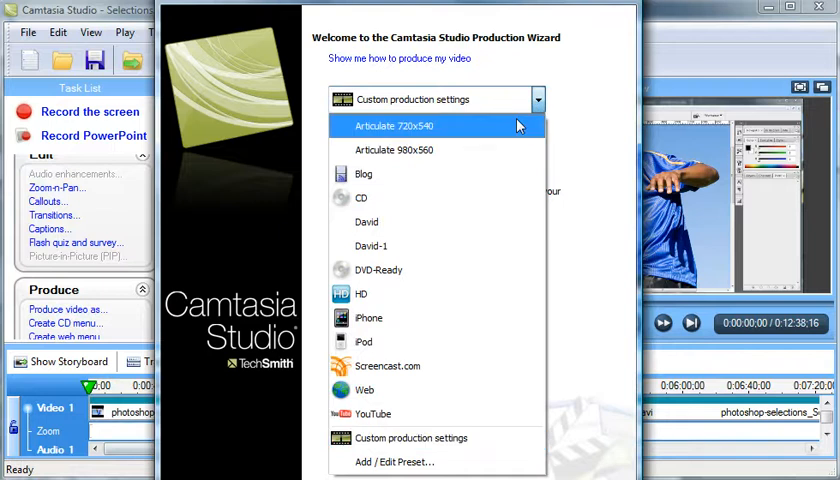
mouse_move(519, 140)
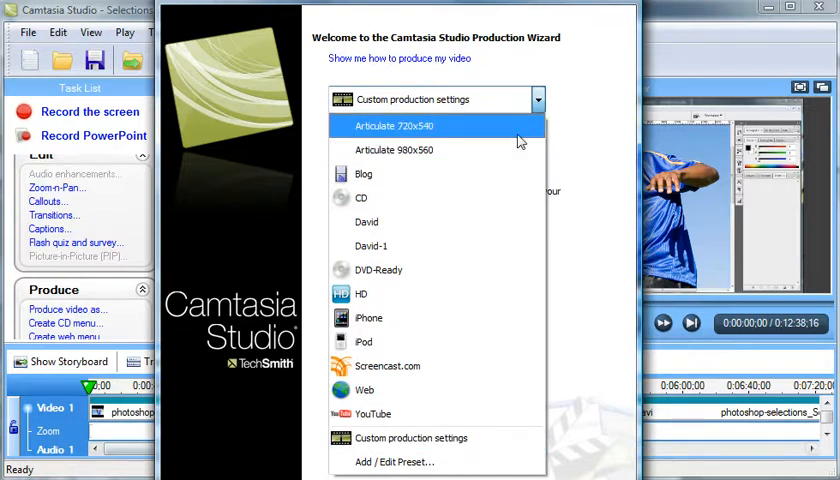
mouse_move(430, 143)
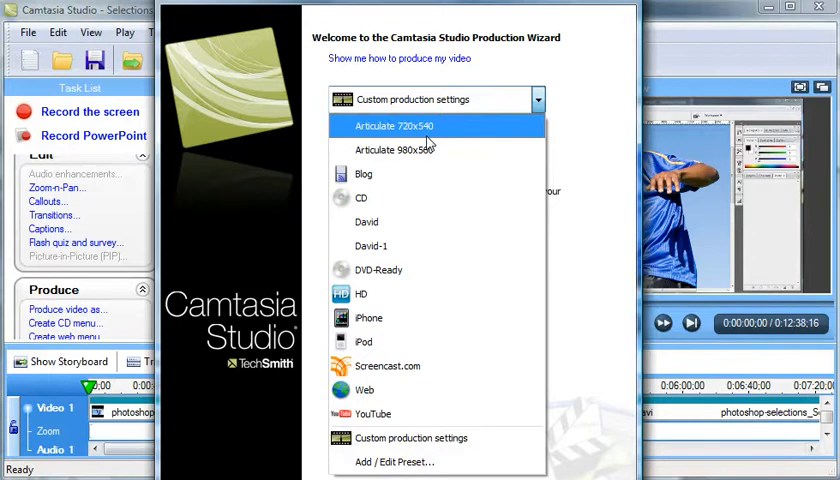
mouse_move(420, 150)
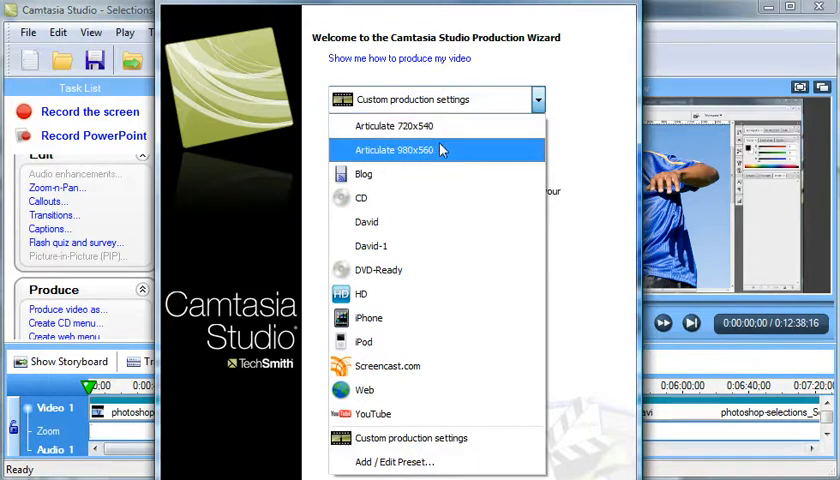
mouse_move(467, 153)
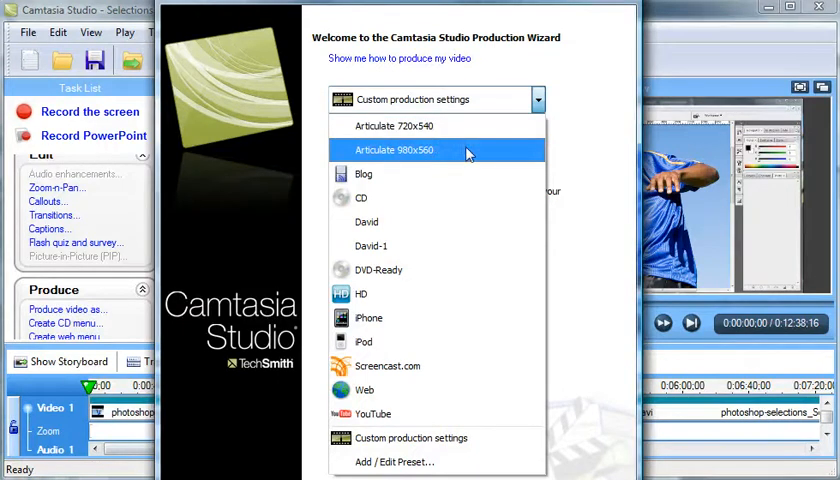
mouse_move(455, 153)
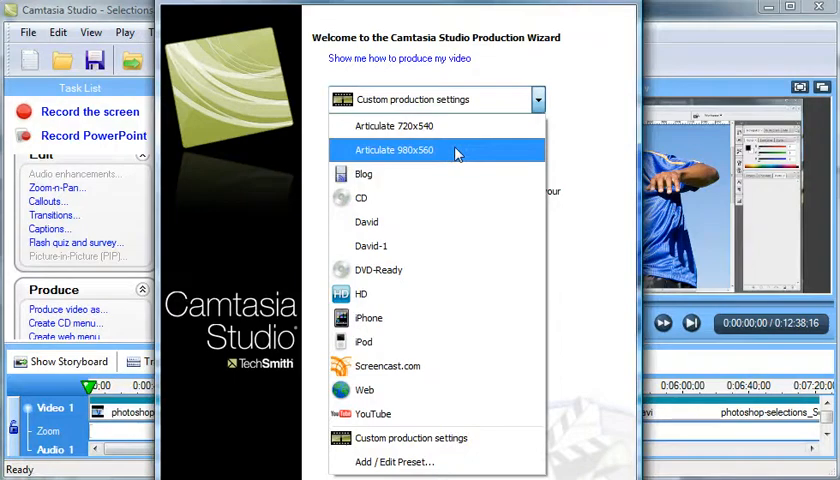
mouse_move(543, 158)
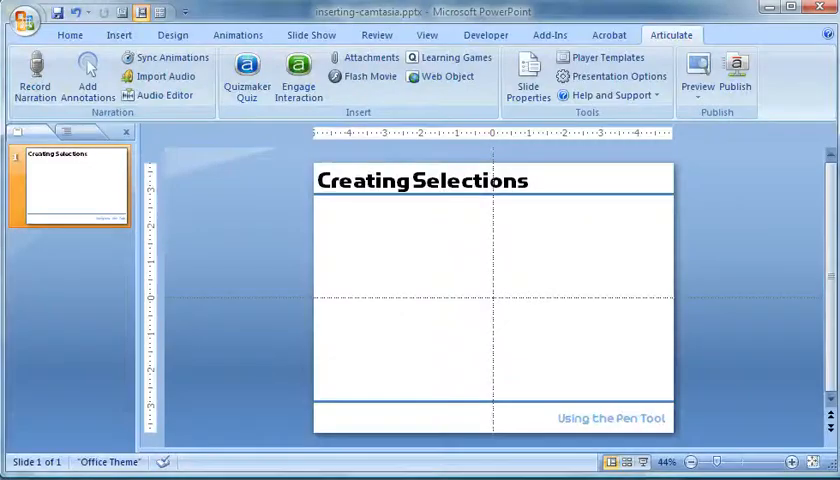
mouse_move(615, 295)
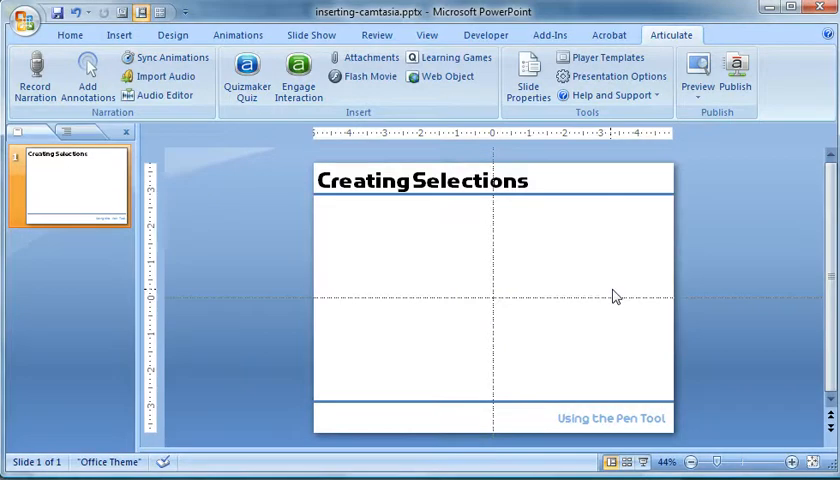
click(493, 300)
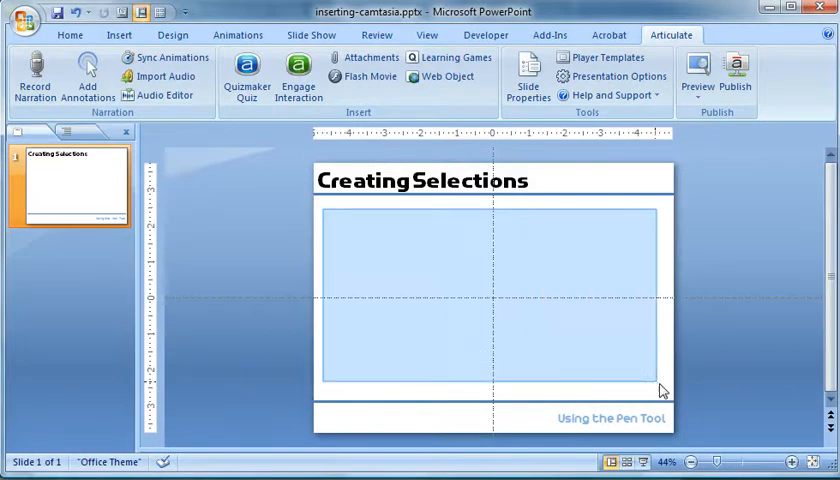
click(493, 300)
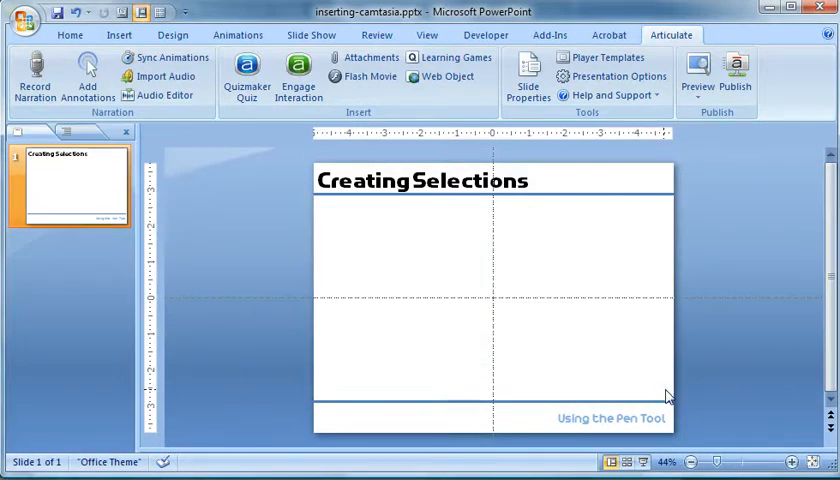
mouse_move(449, 238)
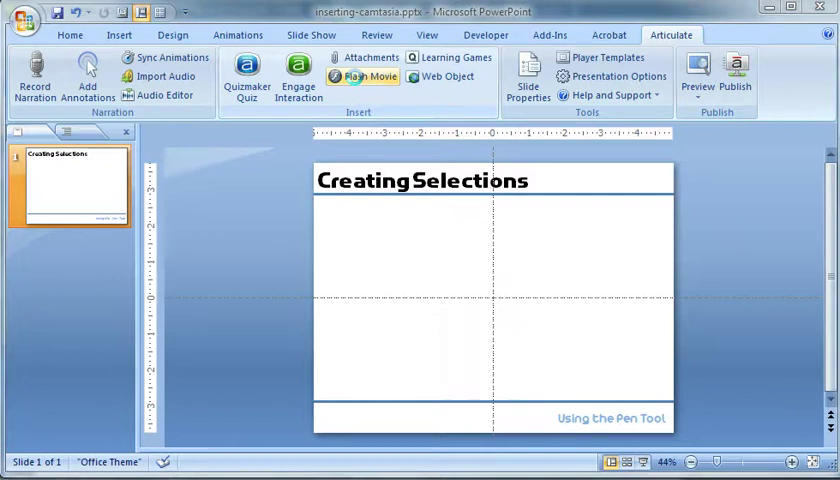
Use Articulate's Flash Movie command to browse the photoshop-selections-small folder.
click(367, 76)
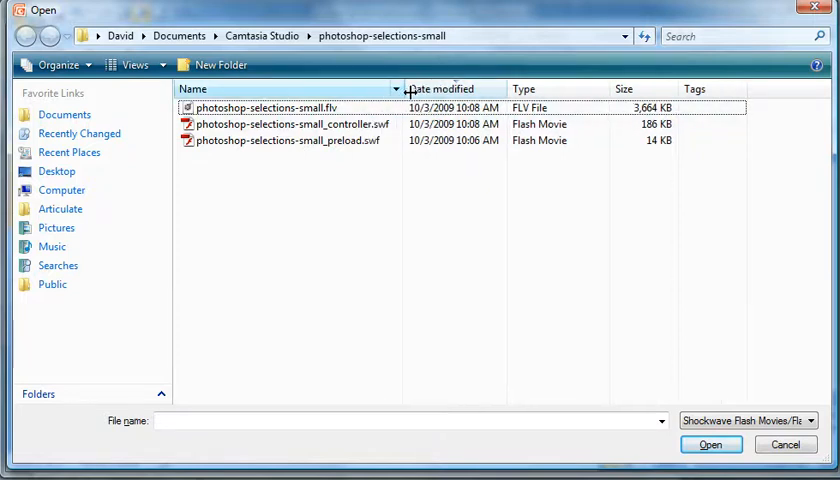
mouse_move(380, 141)
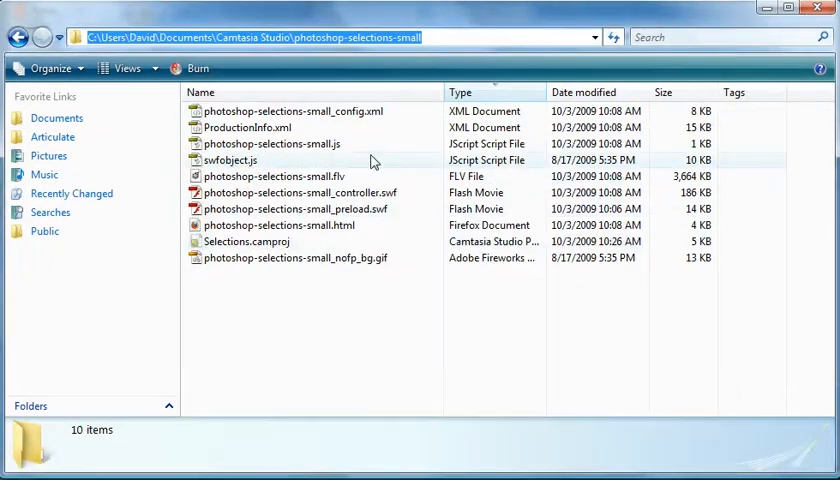
mouse_move(408, 263)
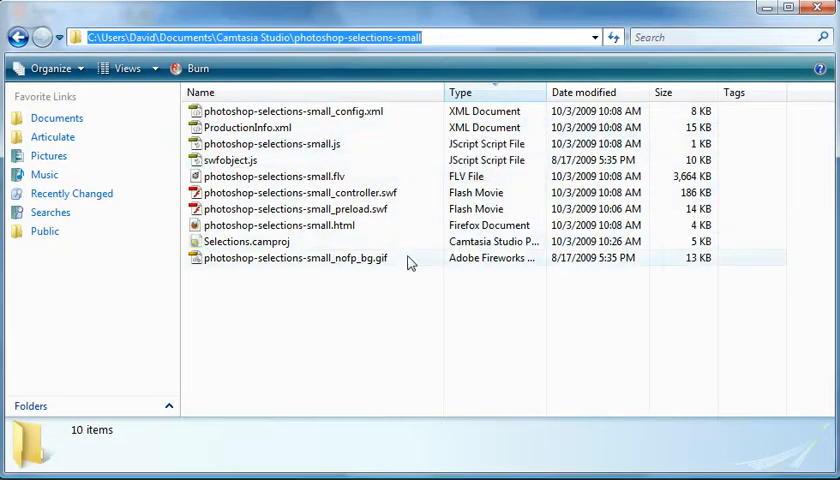
mouse_move(290, 255)
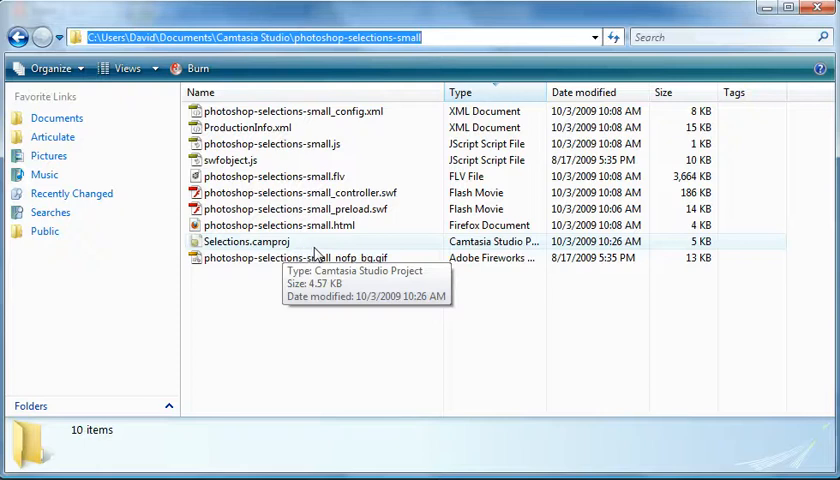
View the details of Selections.camproj in the photoshop-selections-small folder.
click(245, 241)
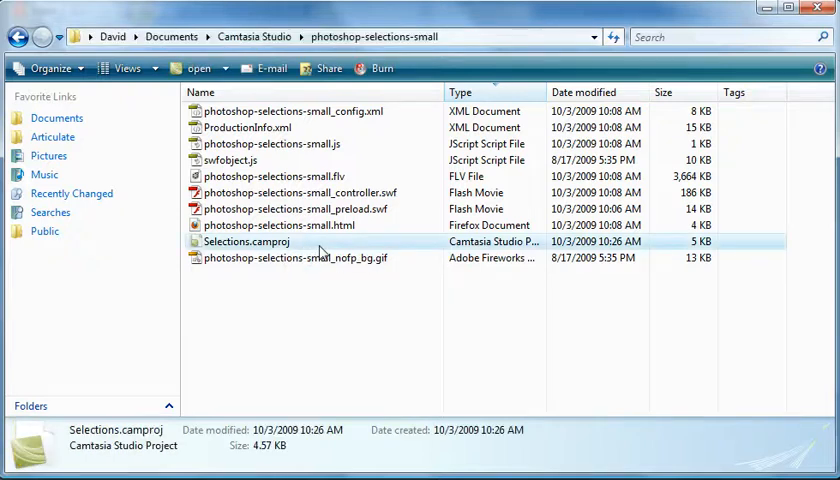
mouse_move(330, 247)
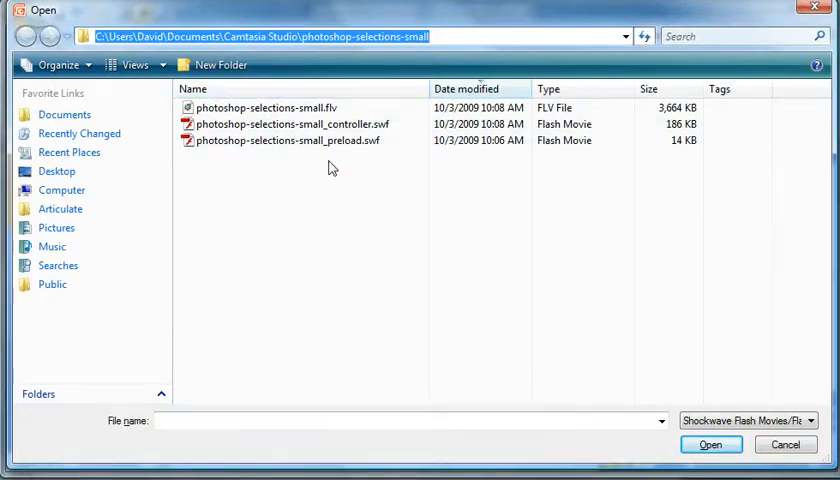
mouse_move(375, 145)
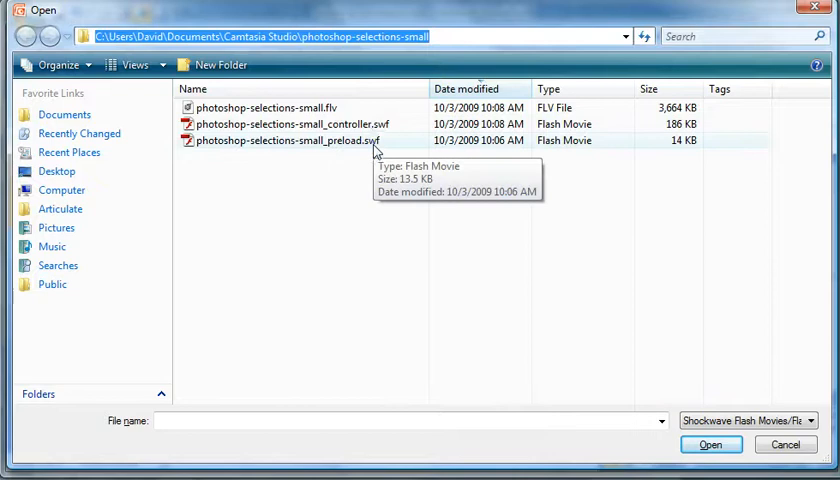
mouse_move(335, 112)
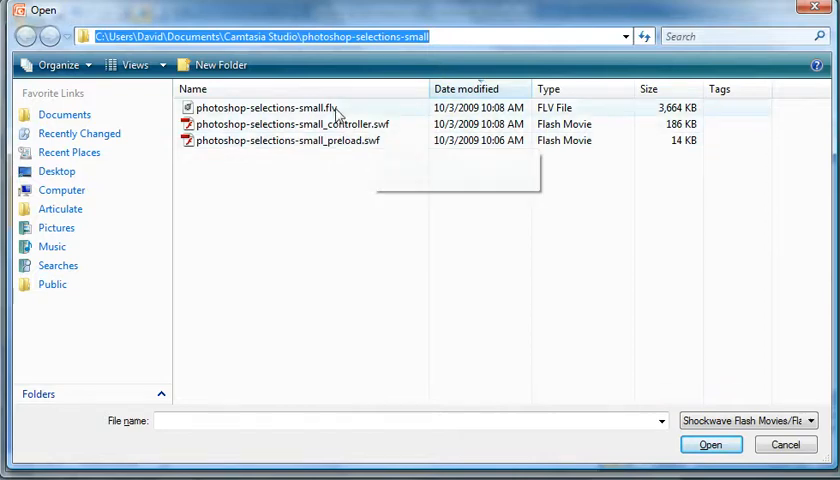
Choose photoshop-selections-small.flv as the slide's Flash movie.
click(275, 107)
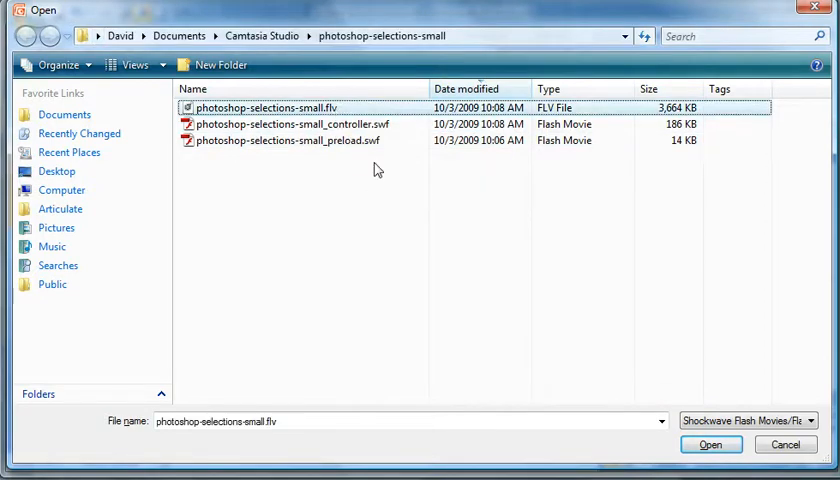
mouse_move(710, 444)
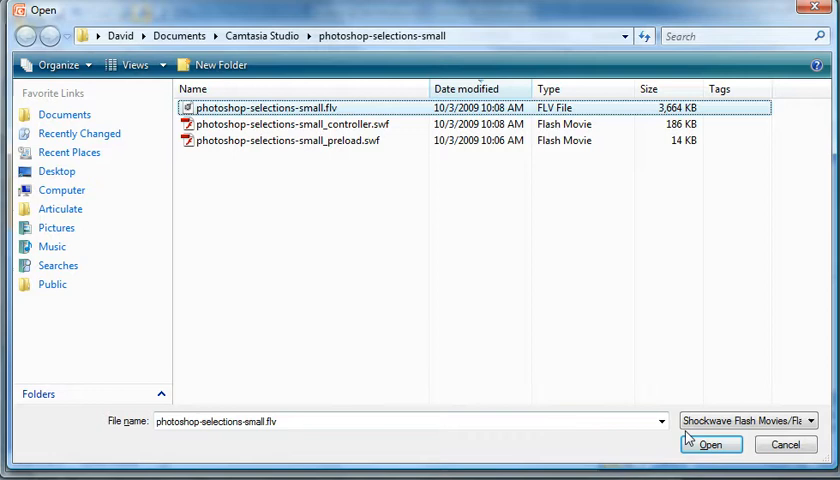
click(710, 444)
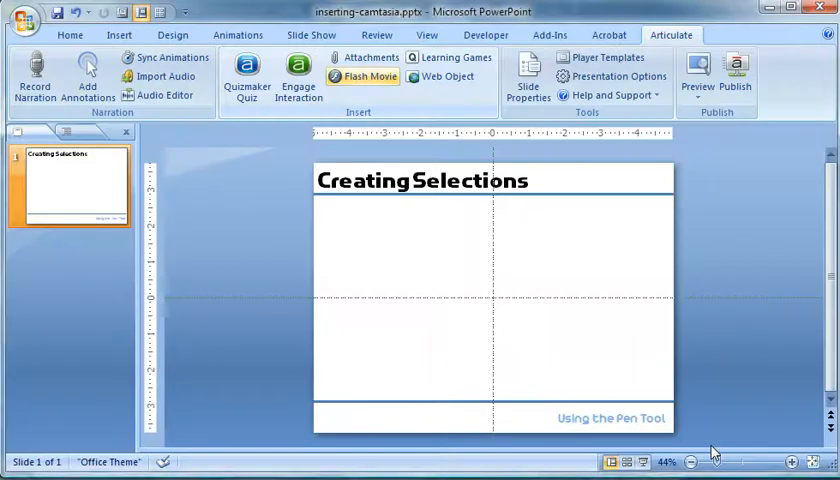
click(367, 76)
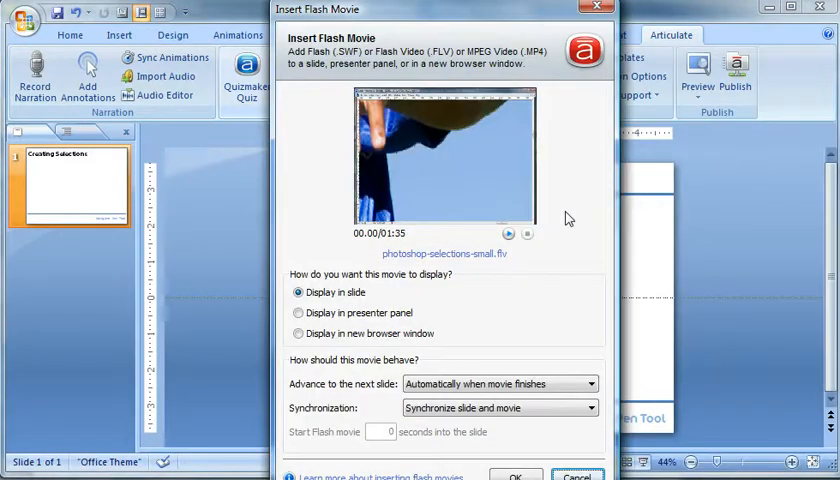
mouse_move(446, 172)
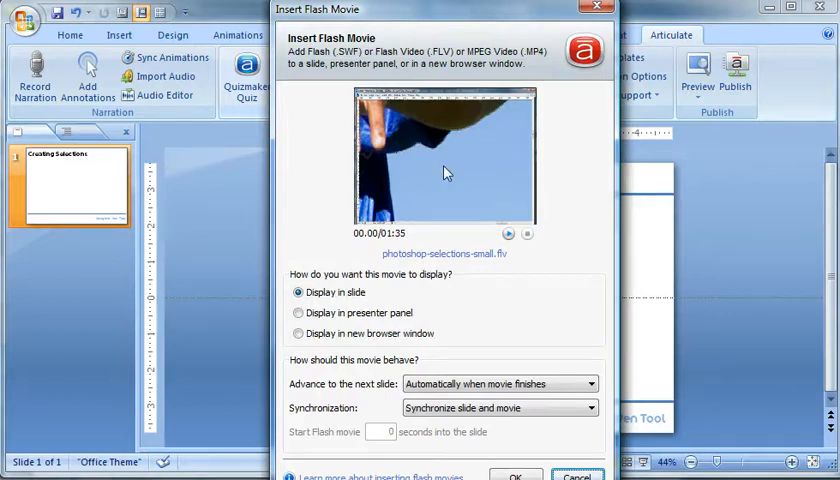
Preview the movie, then set slide advance to 'When user clicks next'.
click(507, 234)
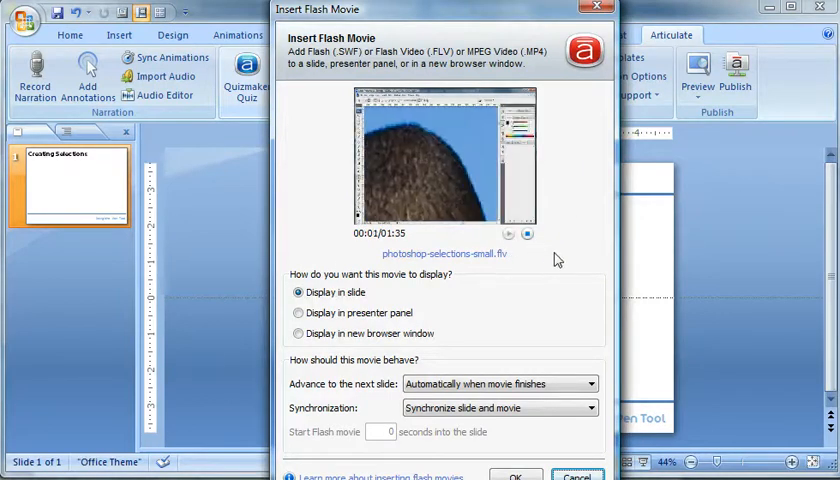
click(509, 234)
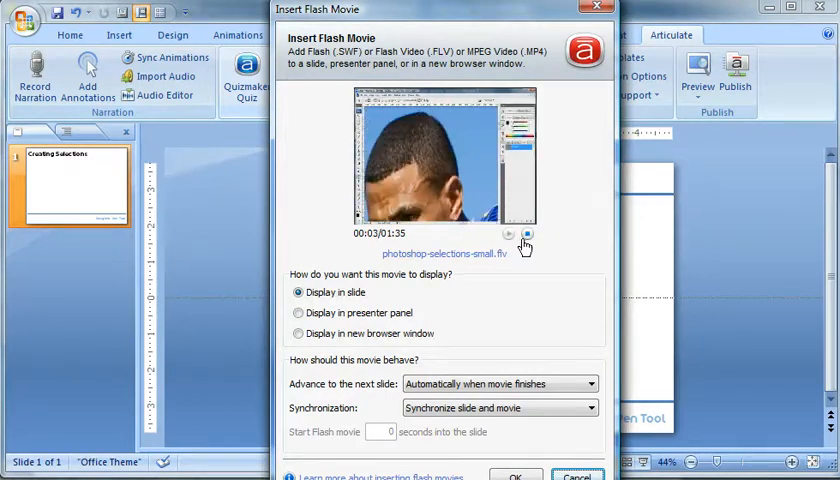
click(527, 234)
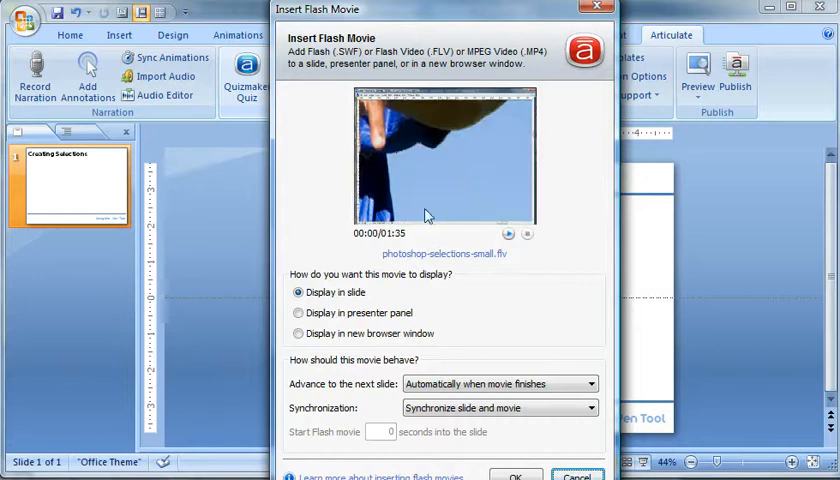
mouse_move(432, 184)
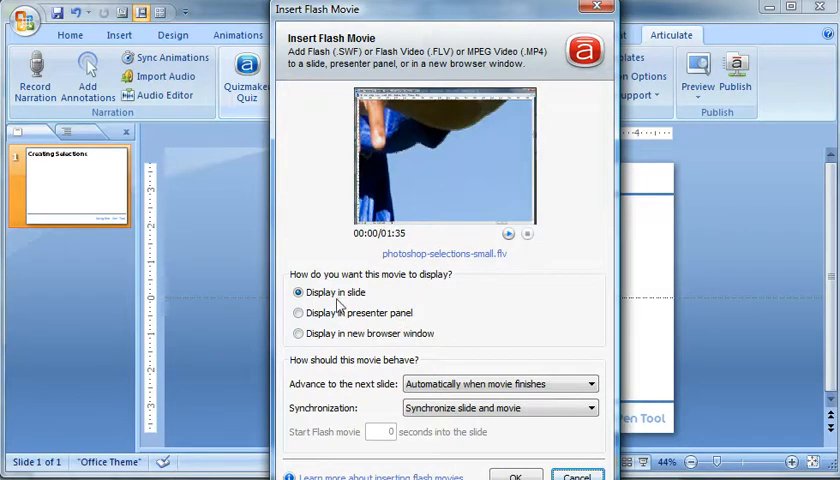
mouse_move(381, 321)
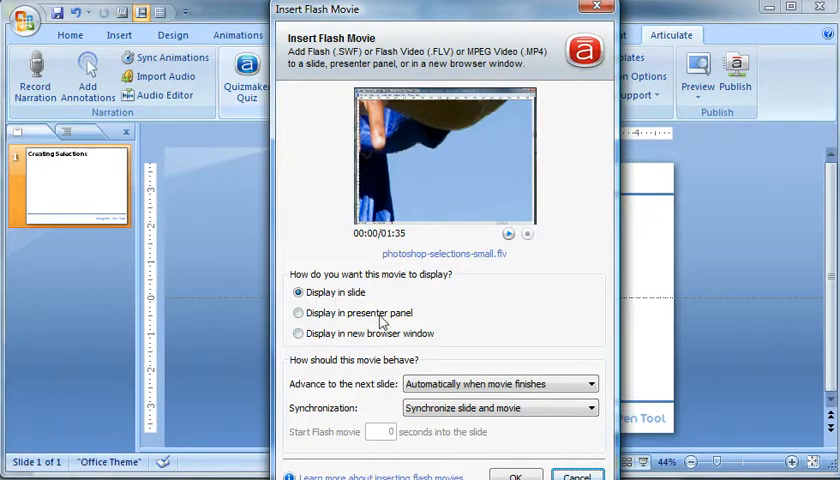
mouse_move(425, 357)
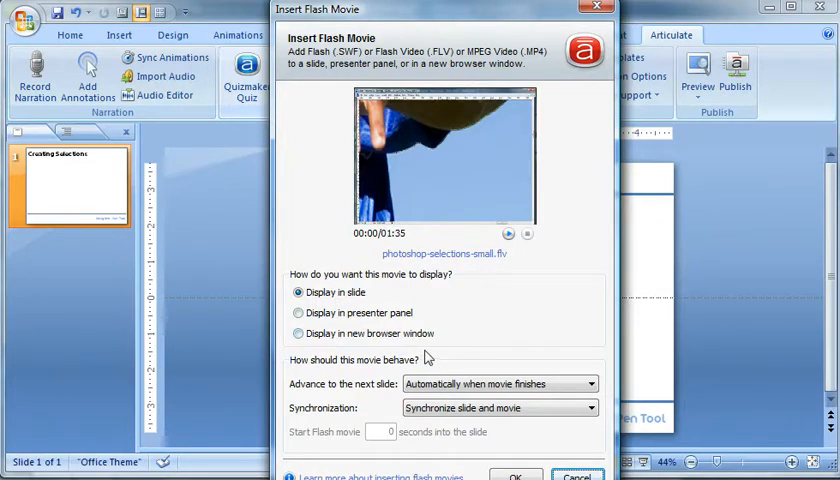
mouse_move(476, 361)
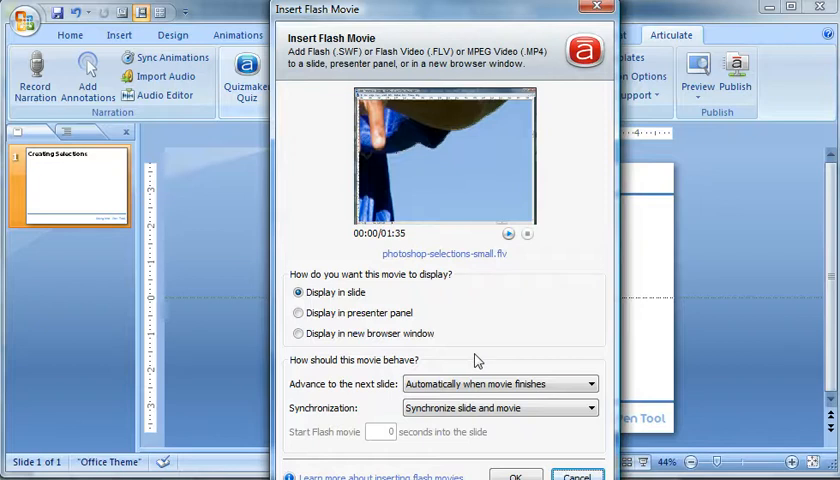
click(589, 383)
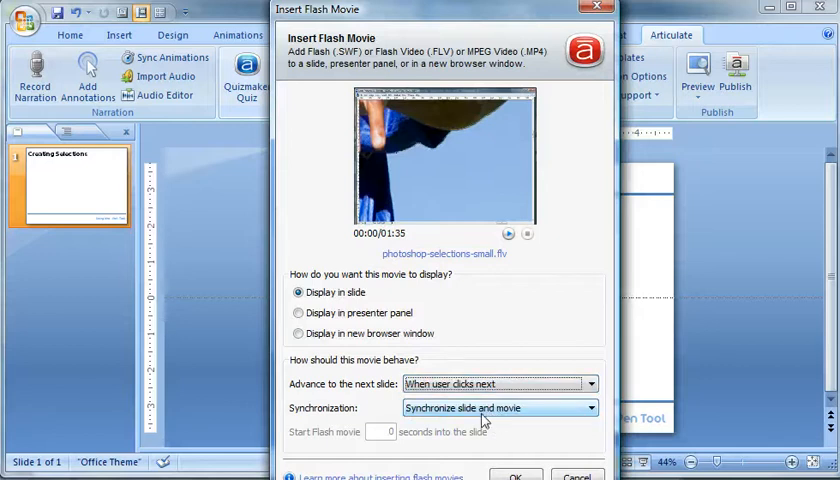
mouse_move(517, 422)
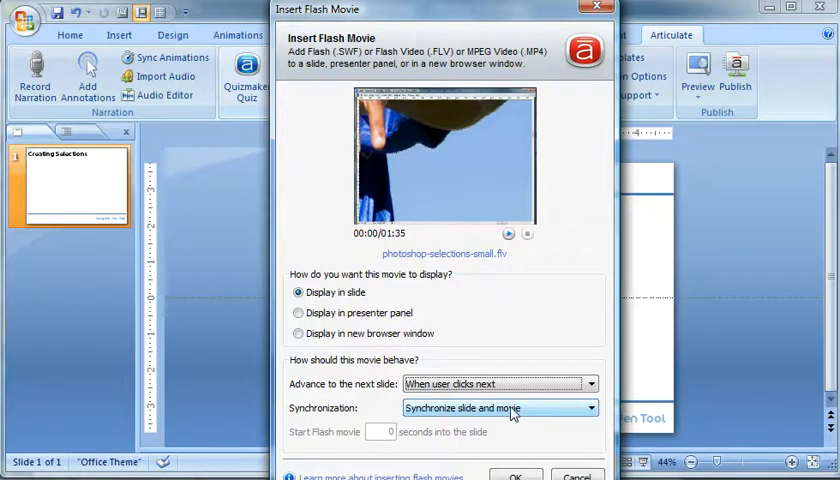
mouse_move(433, 400)
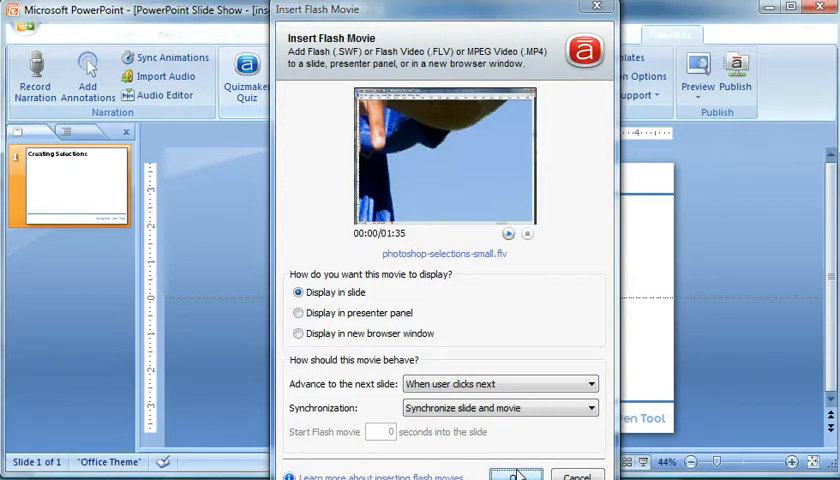
click(513, 475)
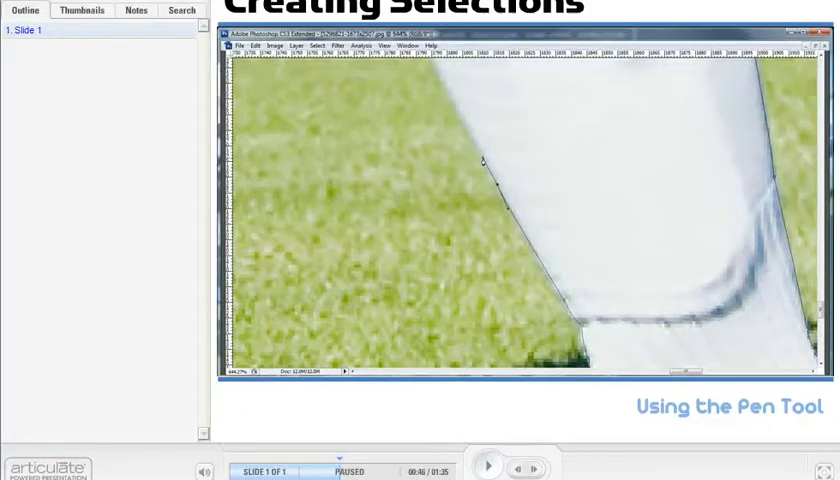
mouse_move(320, 470)
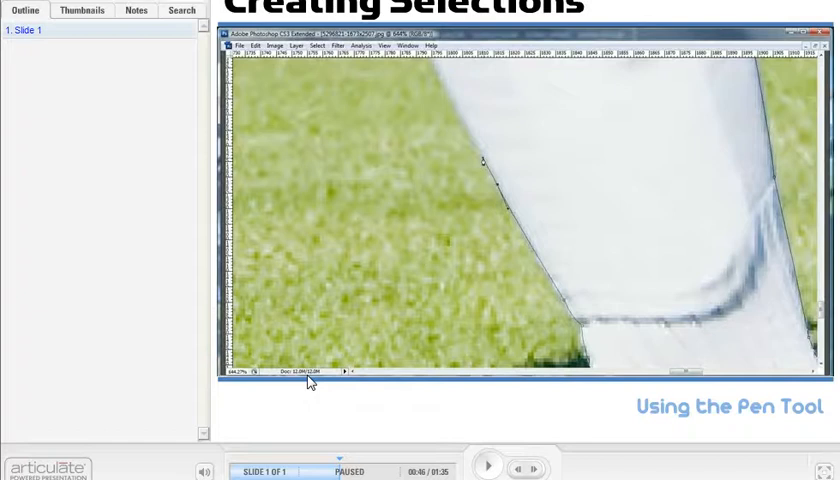
mouse_move(348, 390)
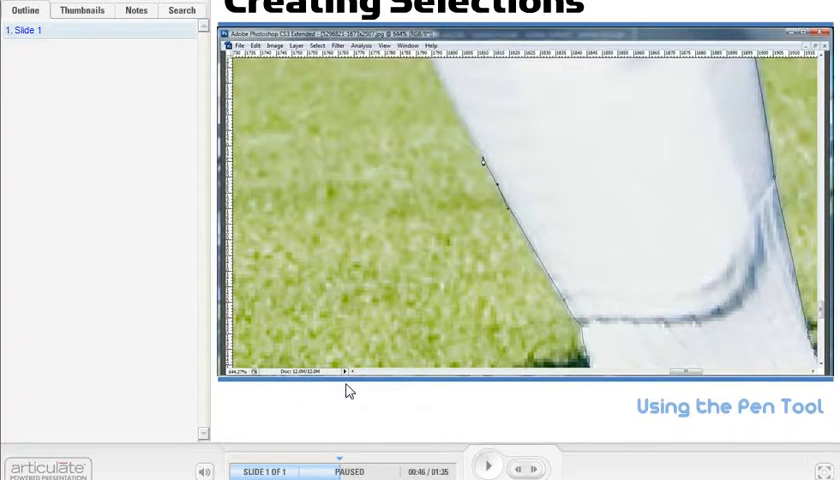
mouse_move(357, 392)
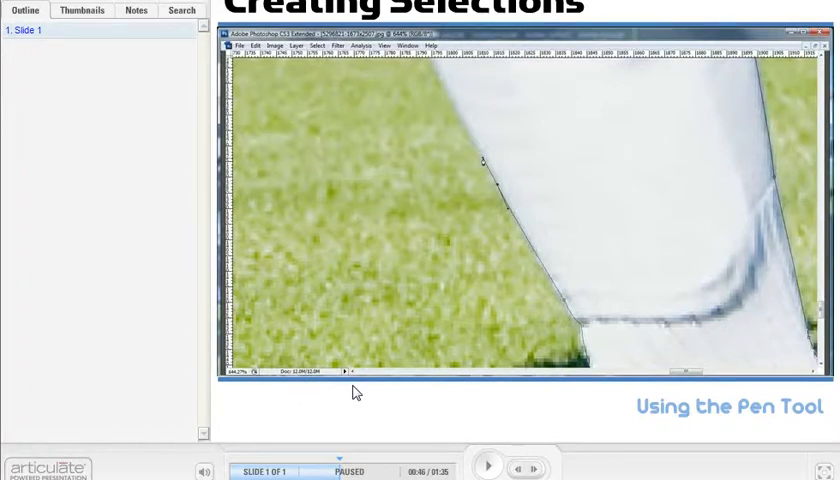
mouse_move(224, 53)
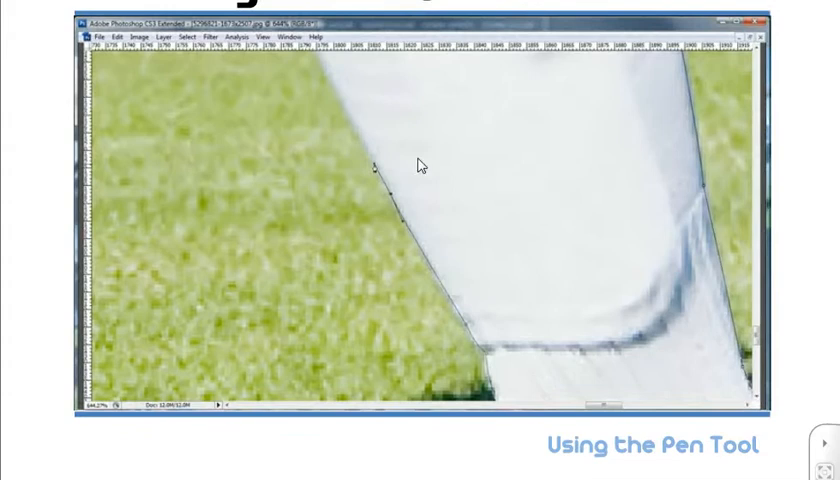
mouse_move(561, 277)
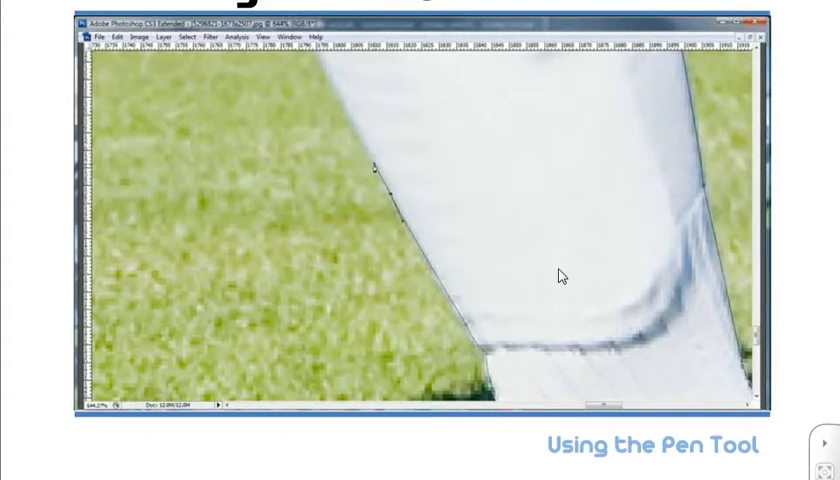